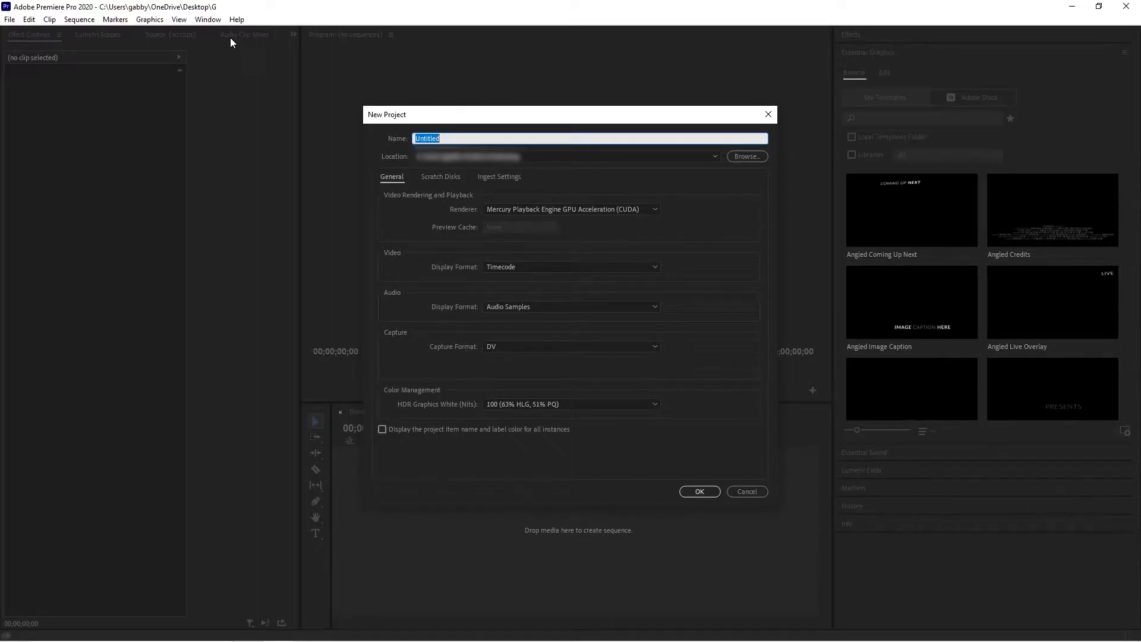
- Start a new sequence from the File menu to reach the custom Vertical Video preset
left_click(10, 24)
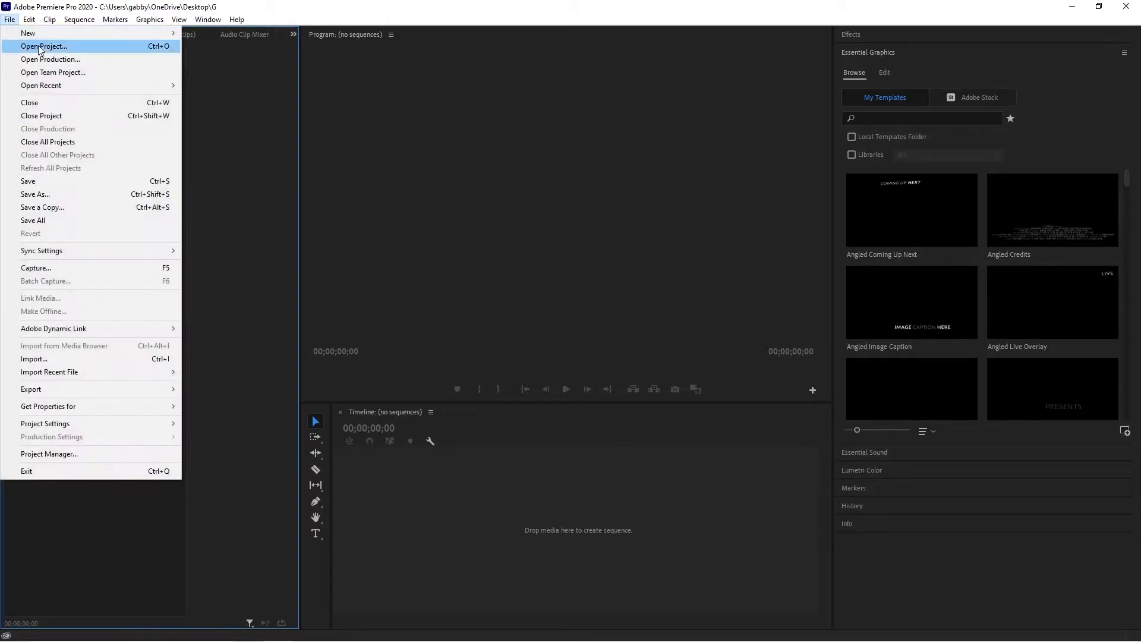
mouse_move(47, 141)
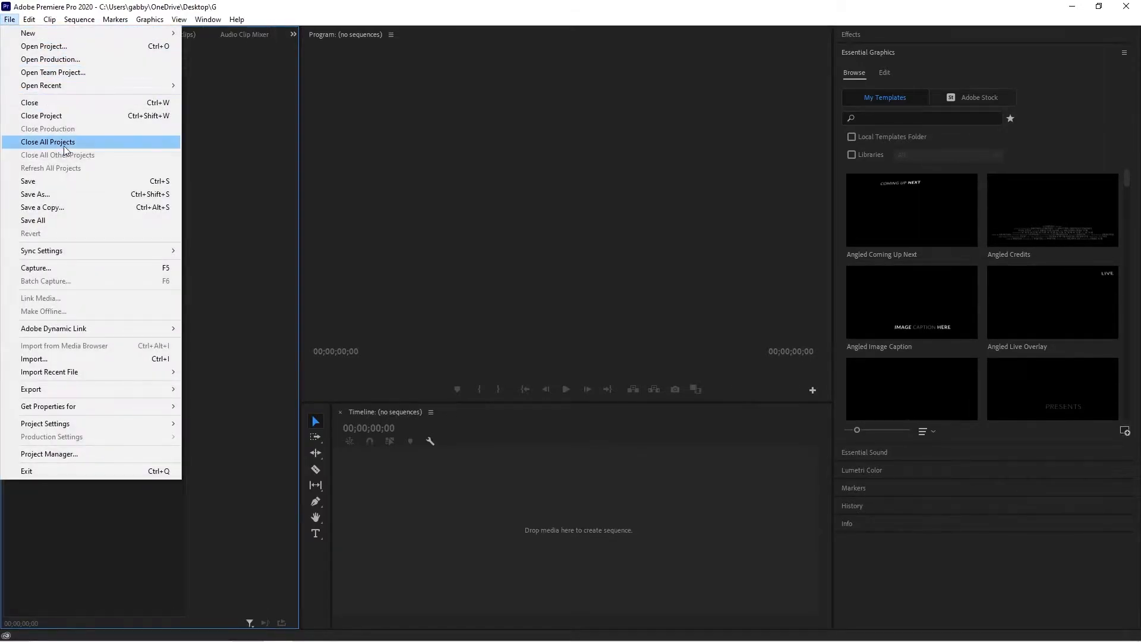
mouse_move(54, 59)
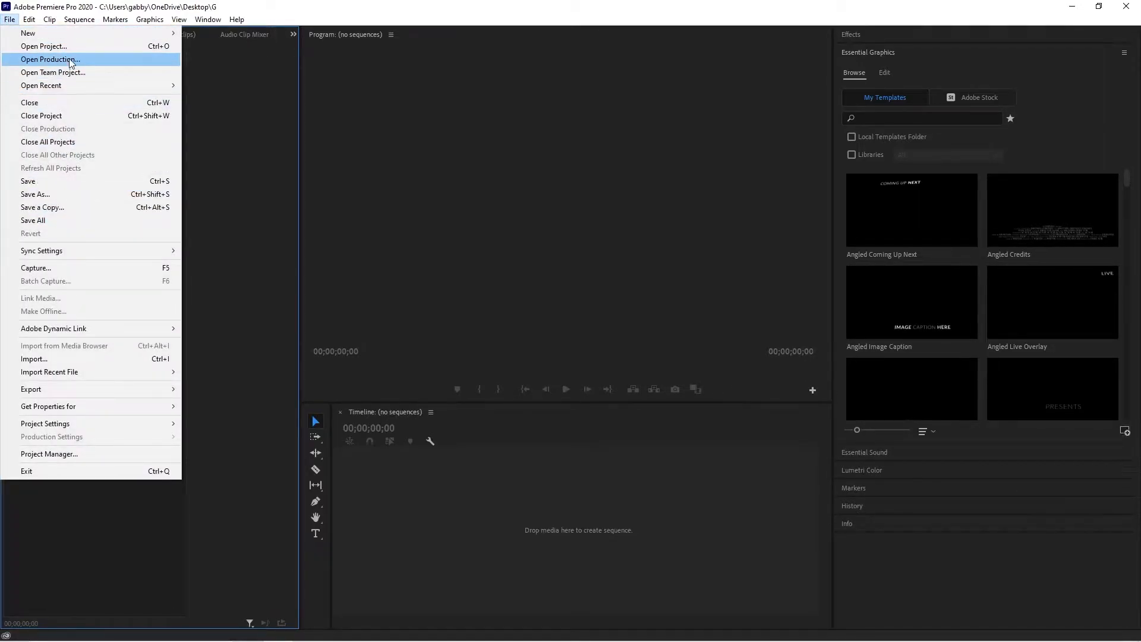
mouse_move(27, 33)
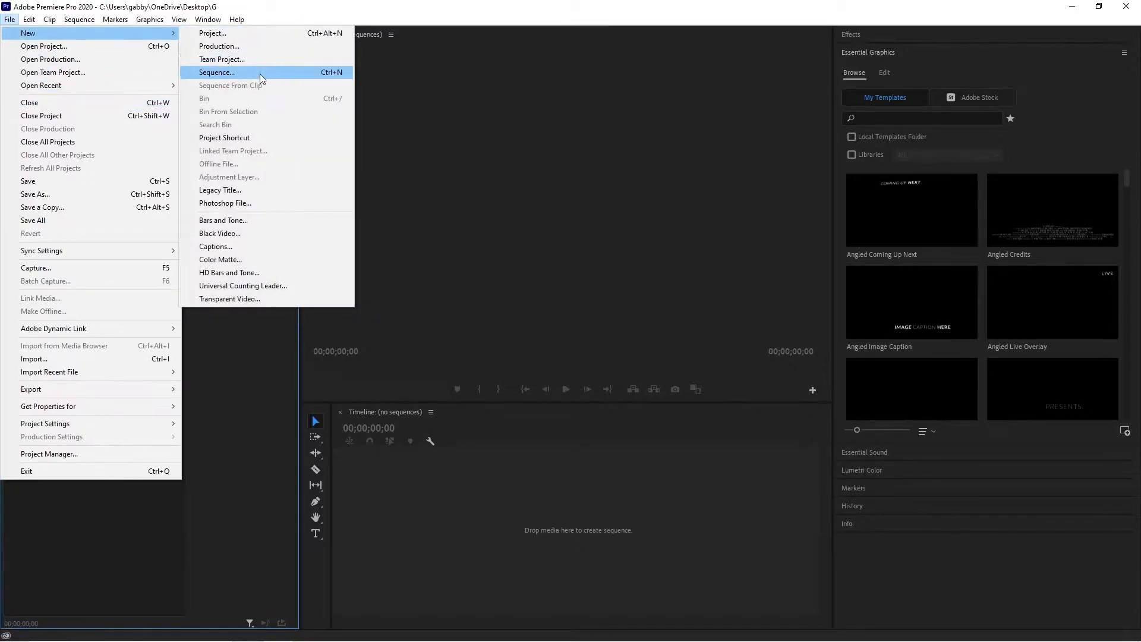
left_click(217, 72)
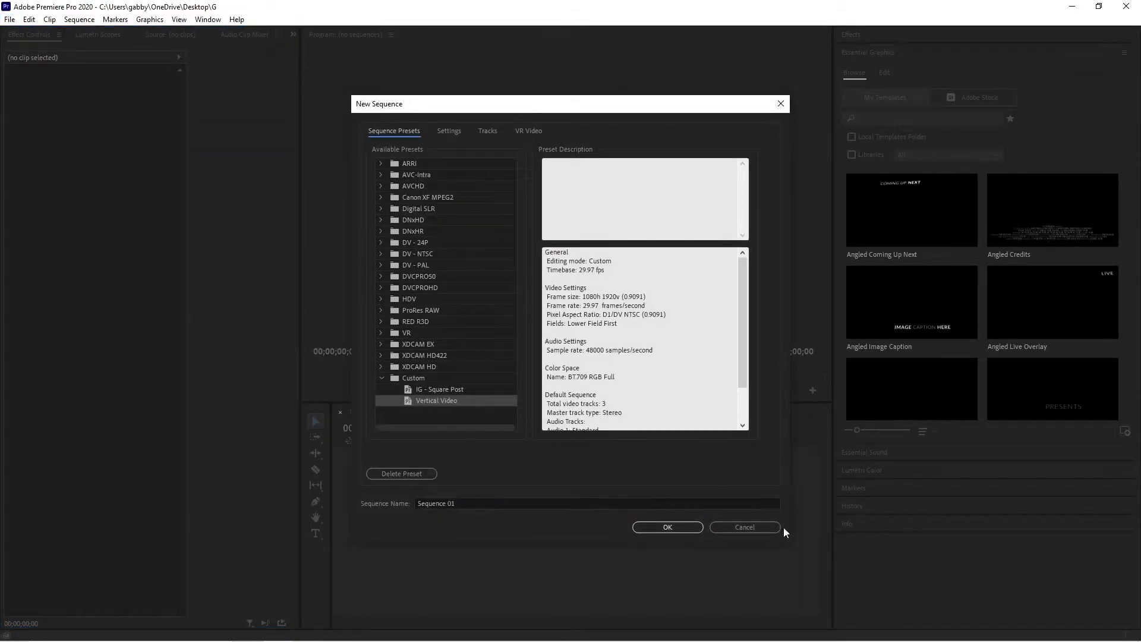
- Create the 1080x1920 Vertical Video sequence from the custom preset
left_click(668, 527)
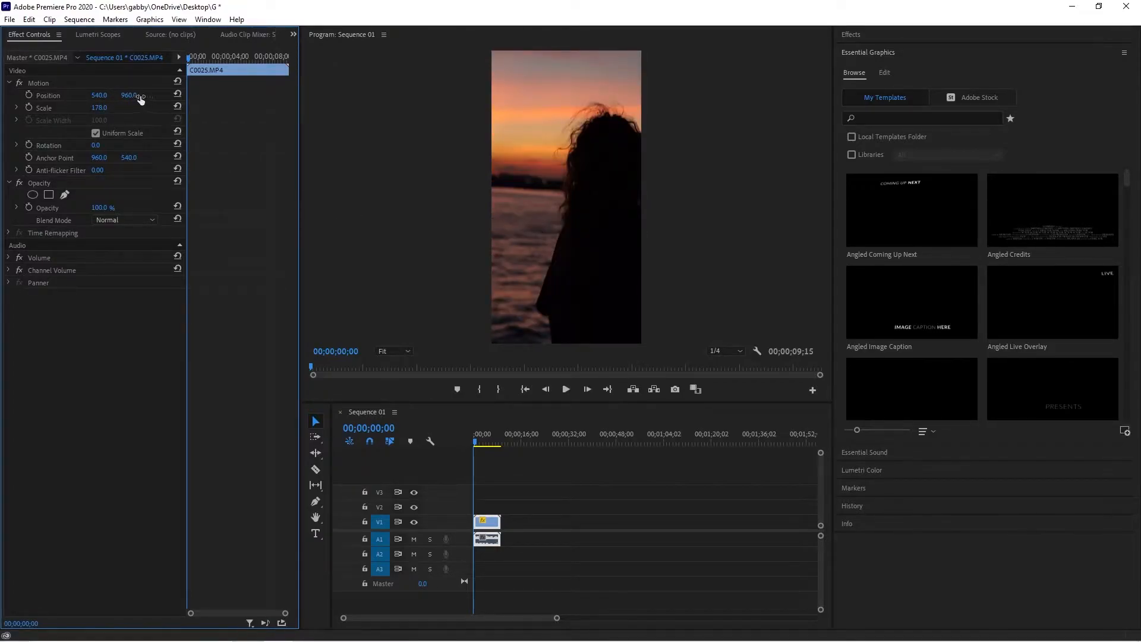
- Activate the Sequence 01 timeline and open its export settings from the File menu
left_click(490, 442)
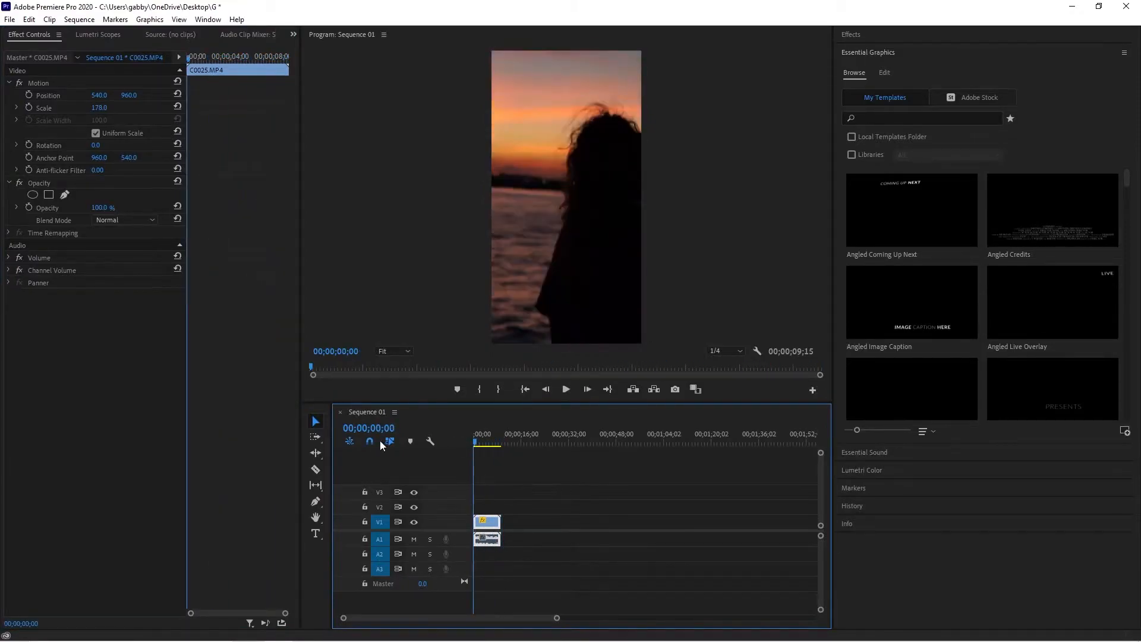
left_click(10, 20)
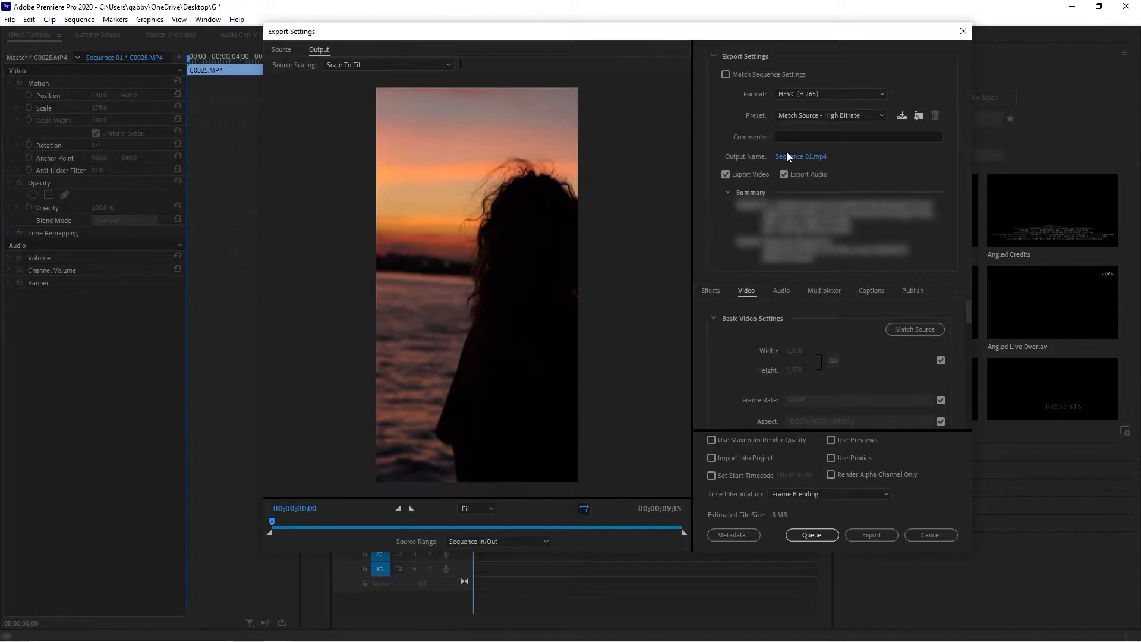
left_click(831, 94)
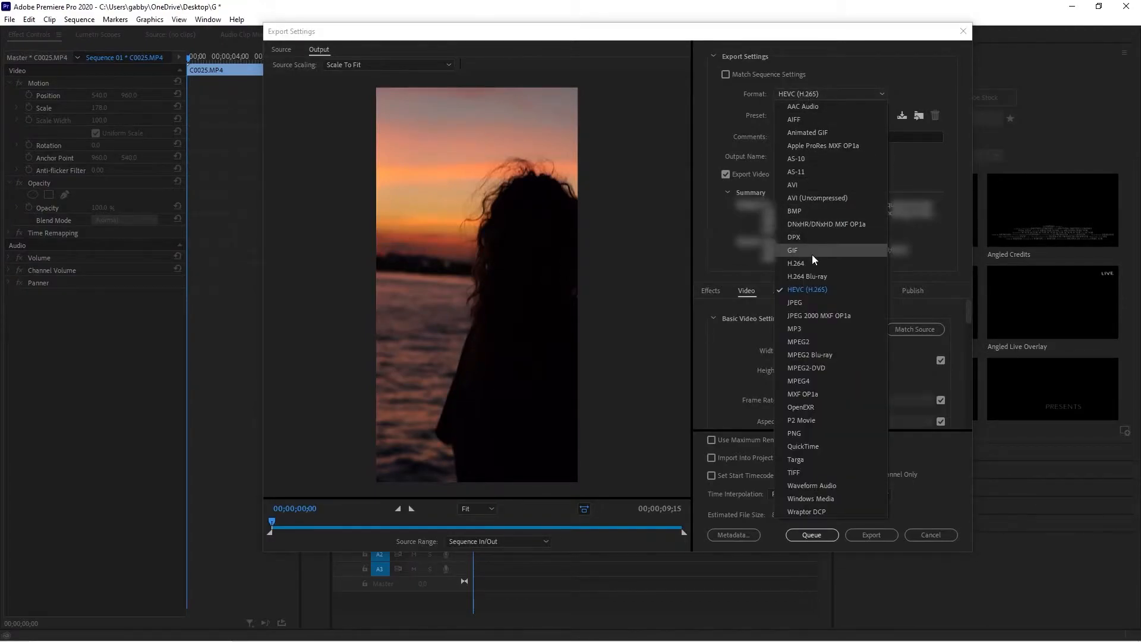
left_click(796, 263)
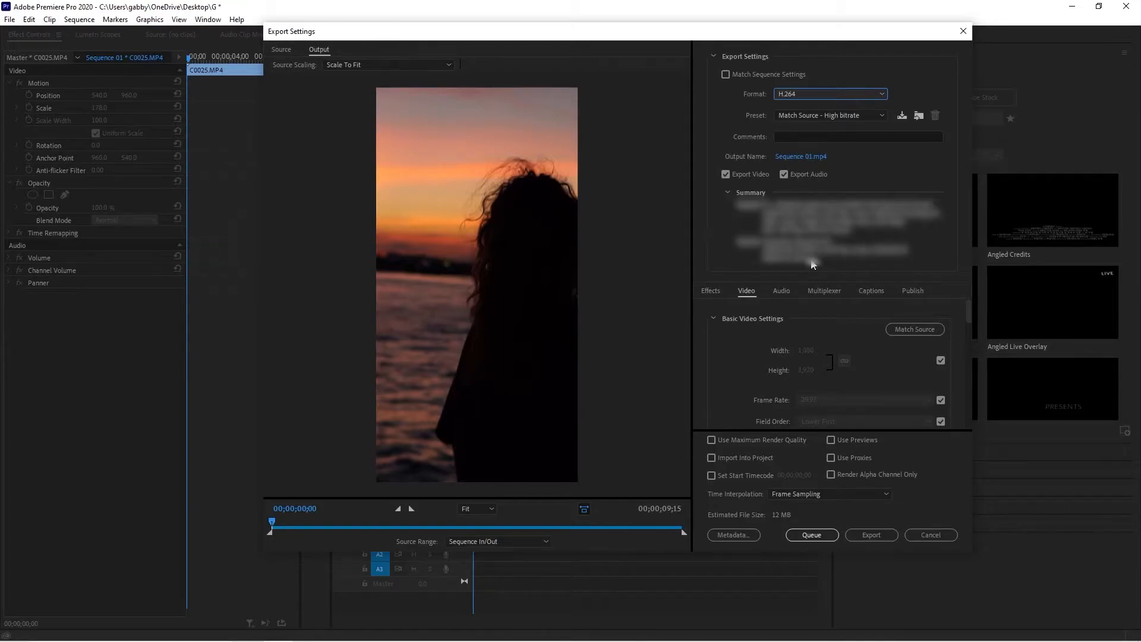
mouse_move(802, 90)
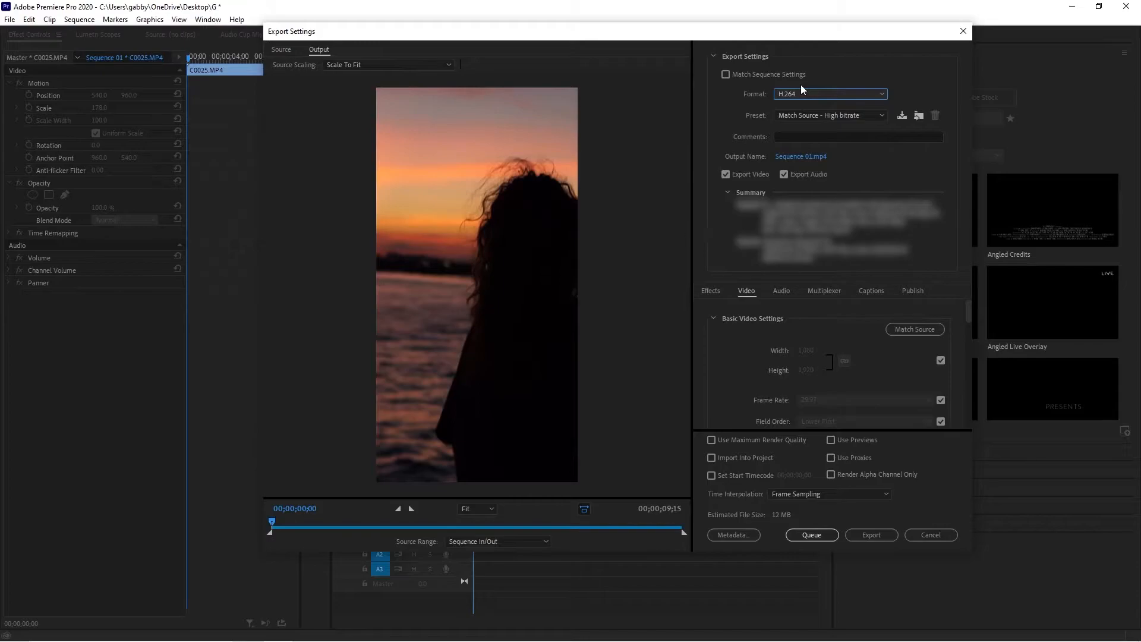
mouse_move(804, 93)
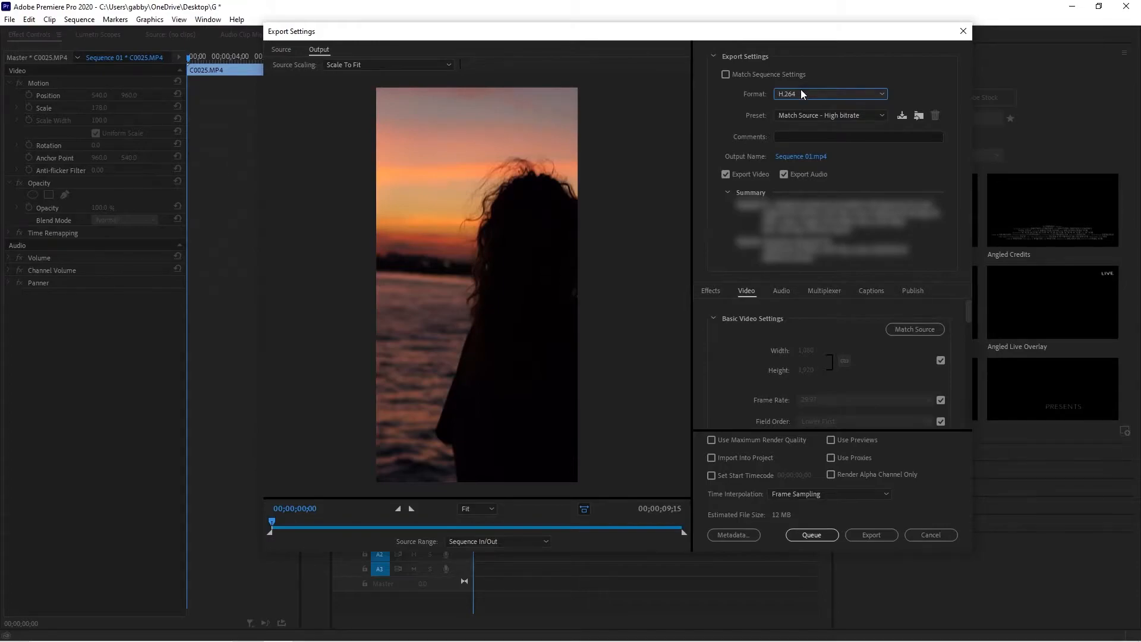
left_click(830, 94)
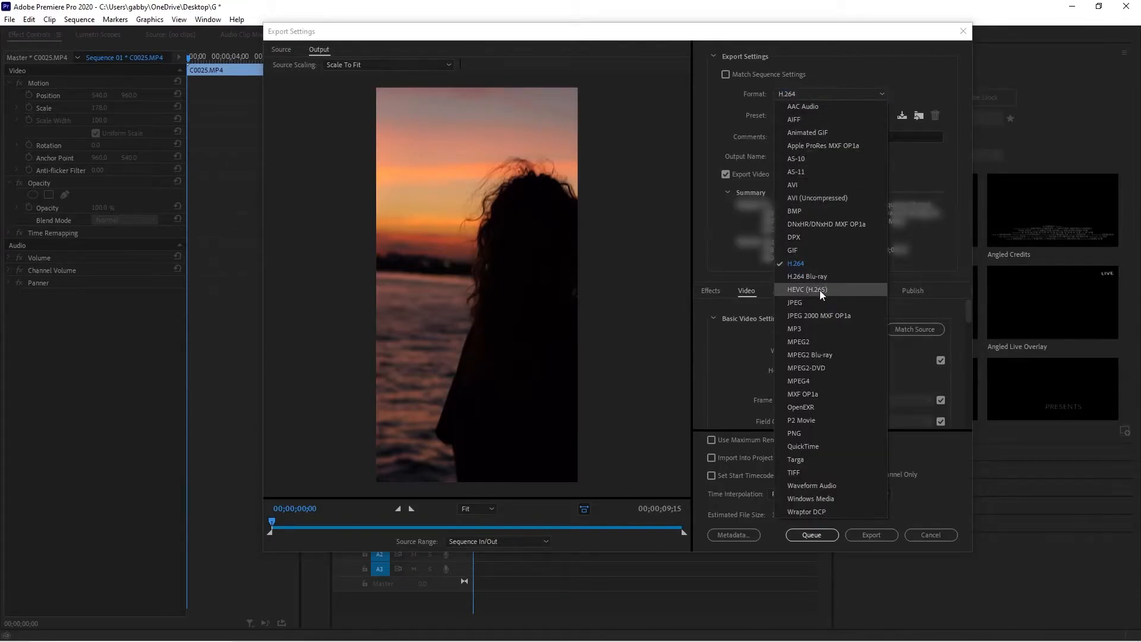
left_click(796, 263)
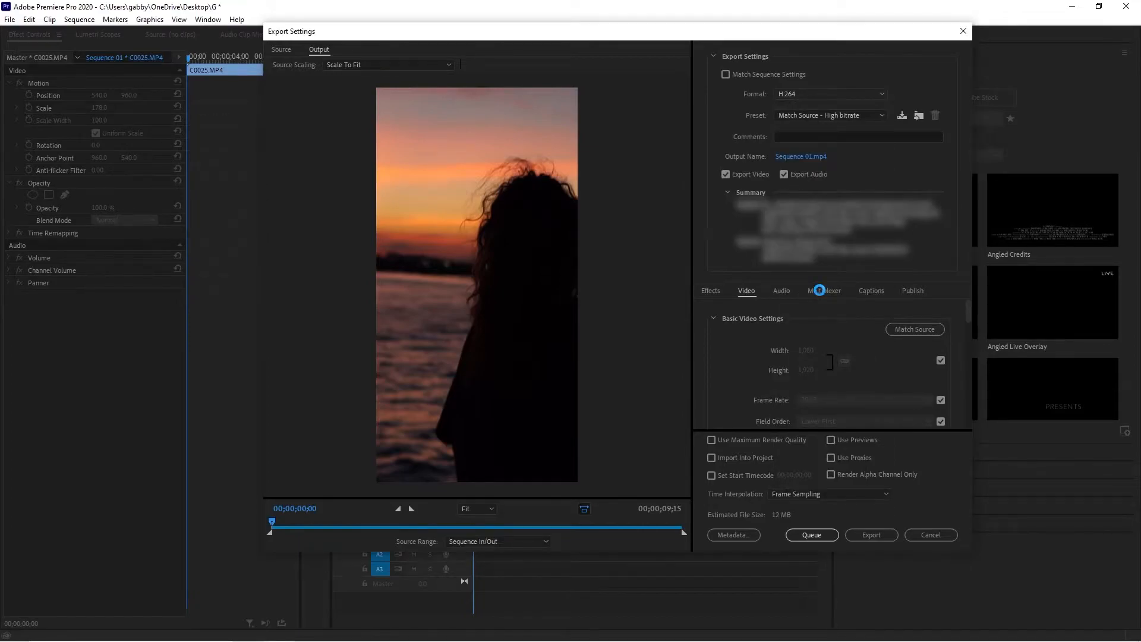
left_click(830, 94)
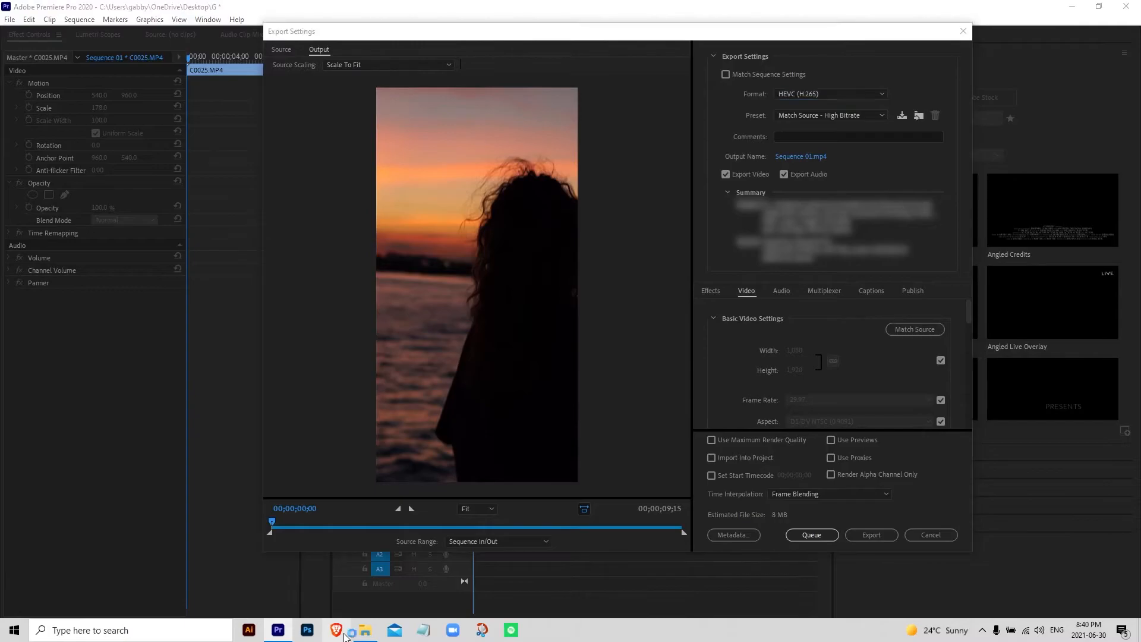
left_click(358, 629)
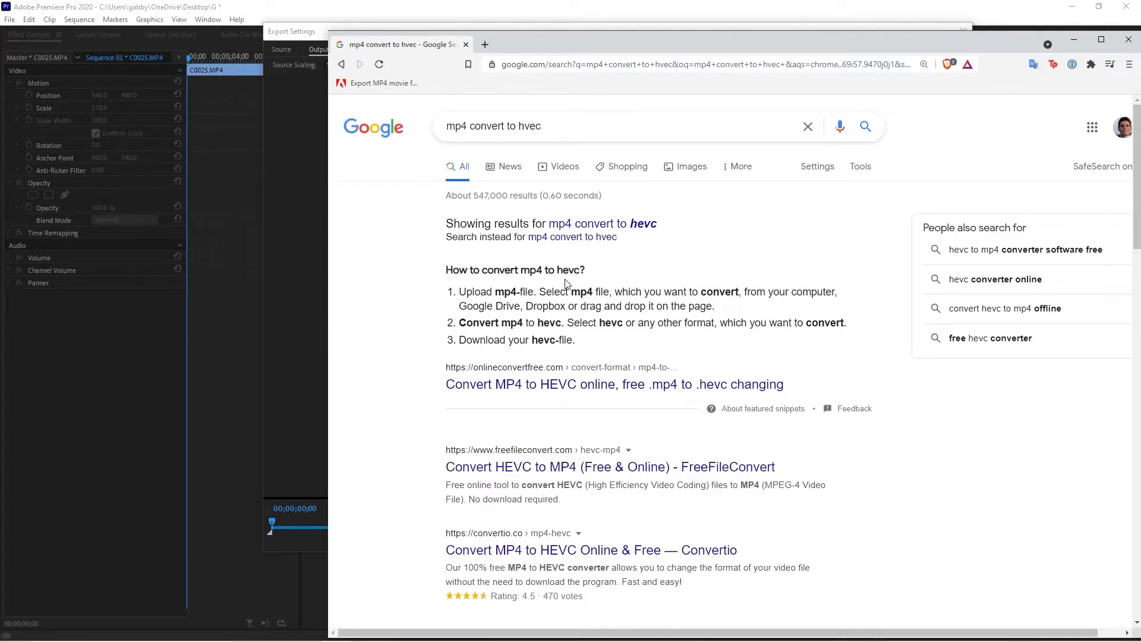
- Open the onlineconvertfree MP4-to-HEVC converter page from the search results
left_click(614, 384)
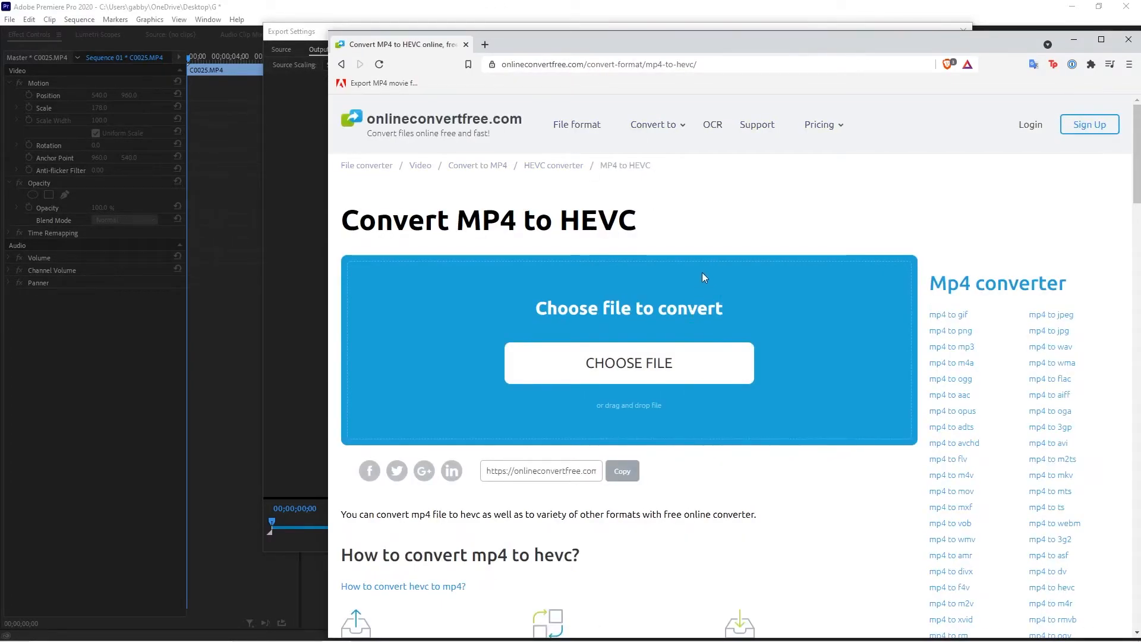
mouse_move(645, 247)
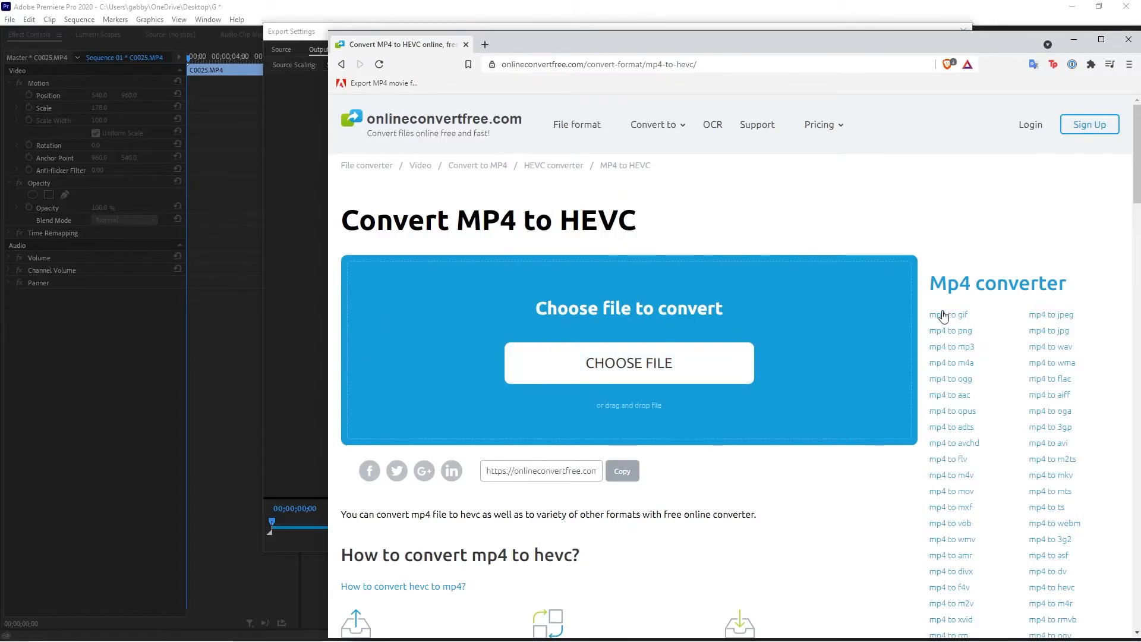
mouse_move(780, 325)
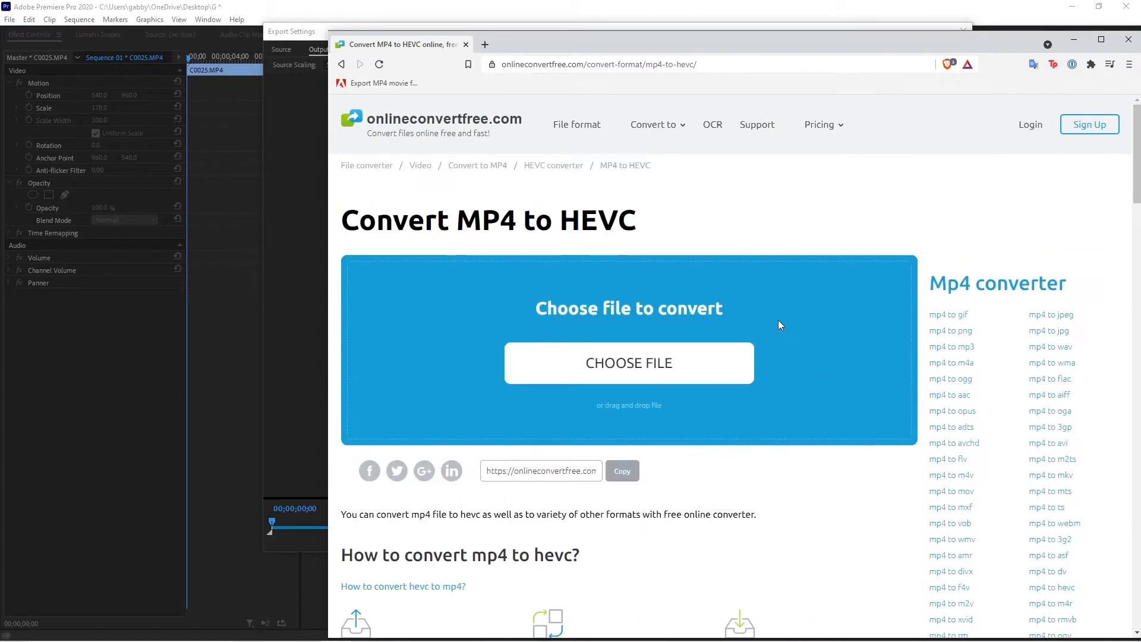
mouse_move(325, 161)
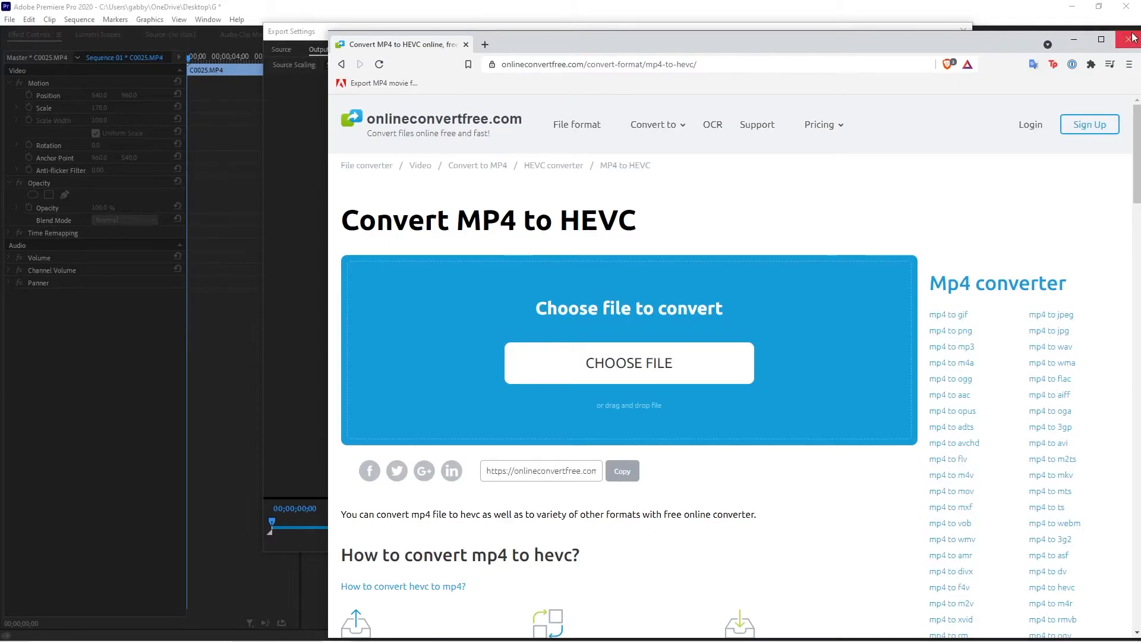
mouse_move(1007, 120)
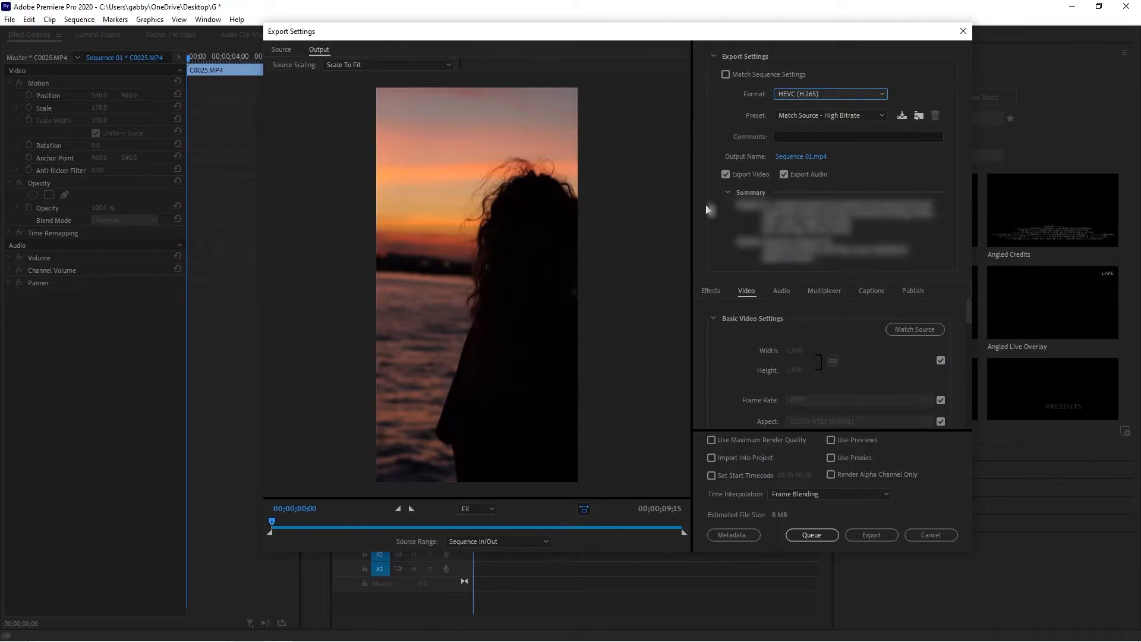
mouse_move(808, 108)
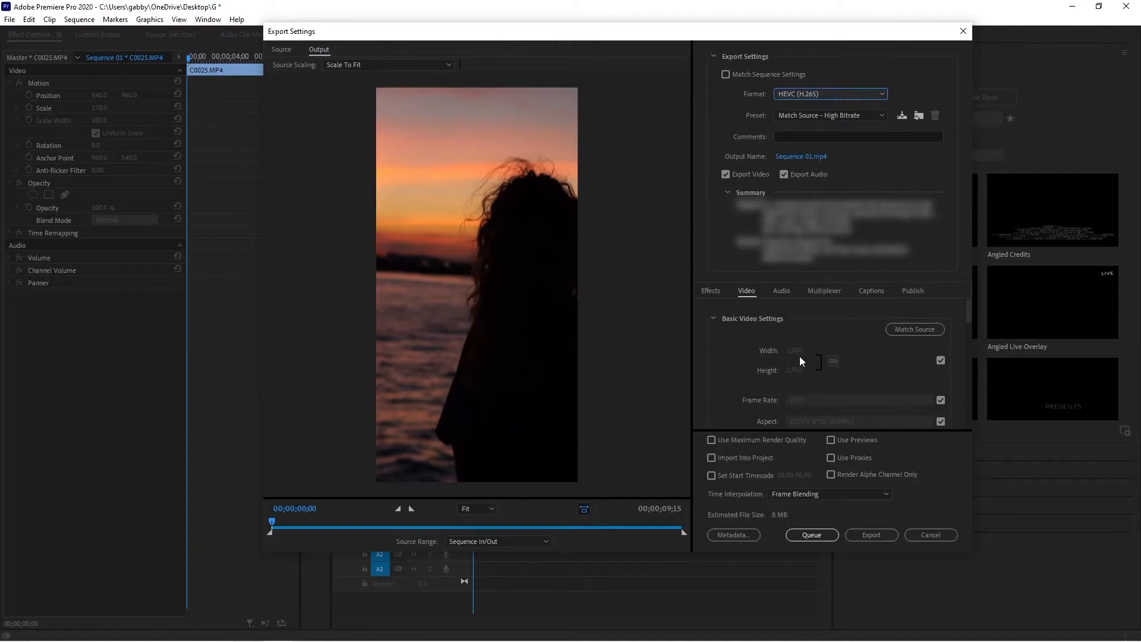
- Raise the HEVC target bitrate to 10 Mbps and start exporting Sequence 01
scroll("down", 3)
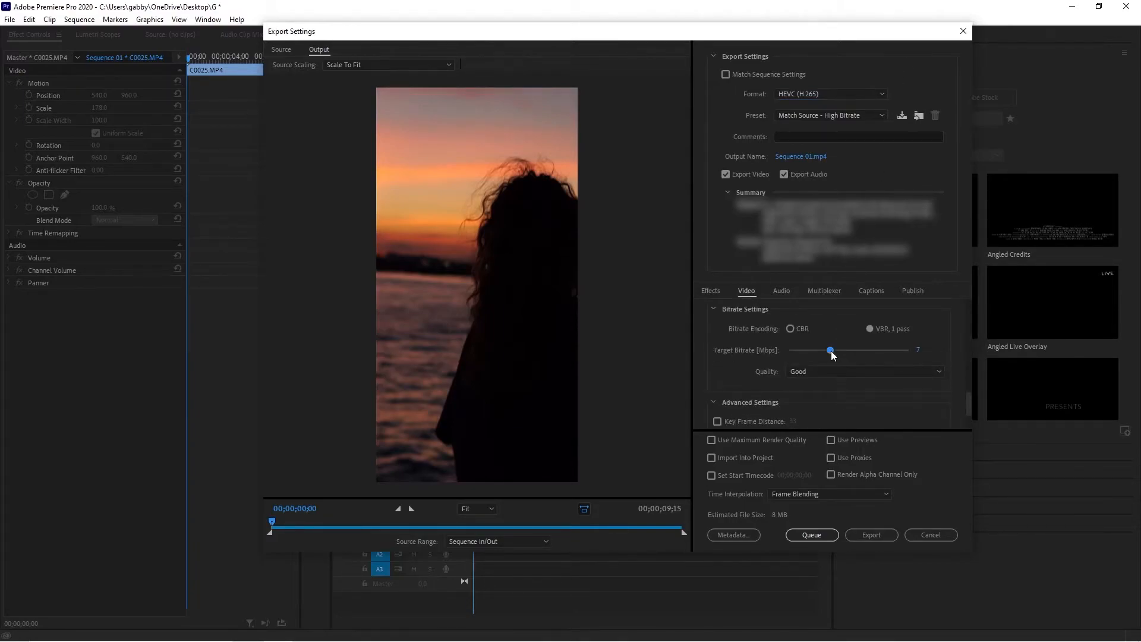
left_click_drag(830, 350, 844, 350)
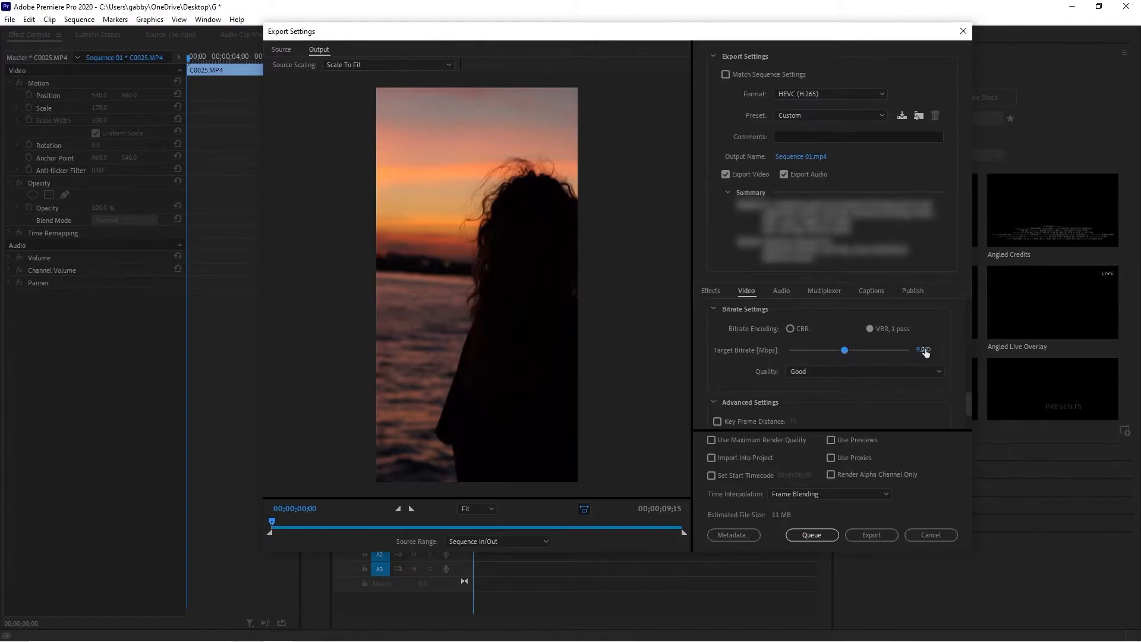
left_click(928, 350)
type("10")
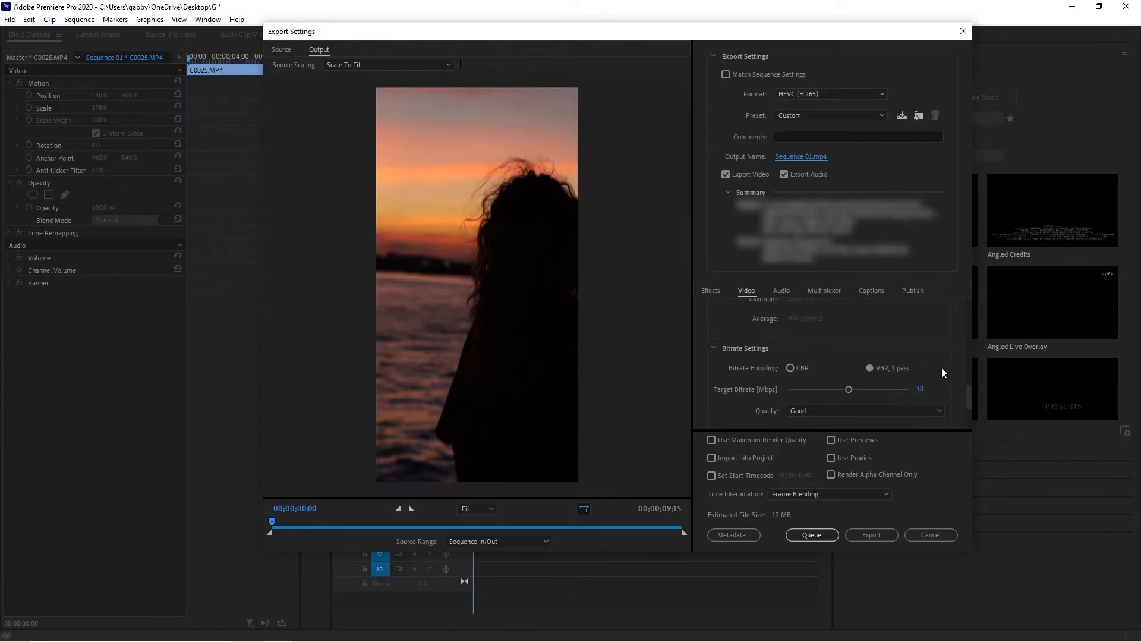
left_click(871, 535)
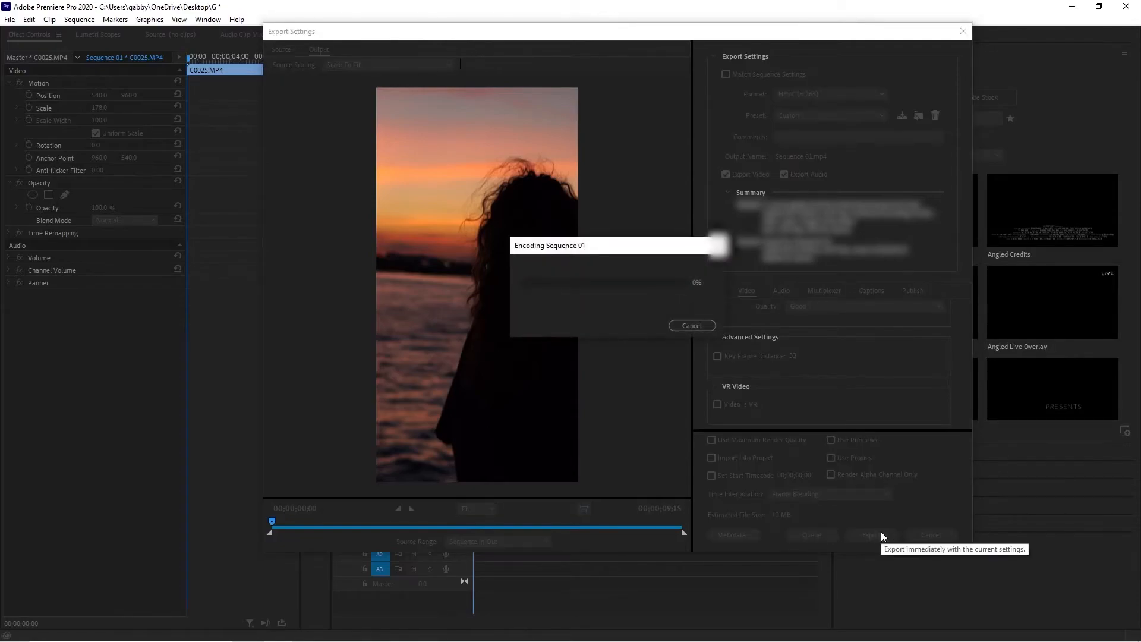